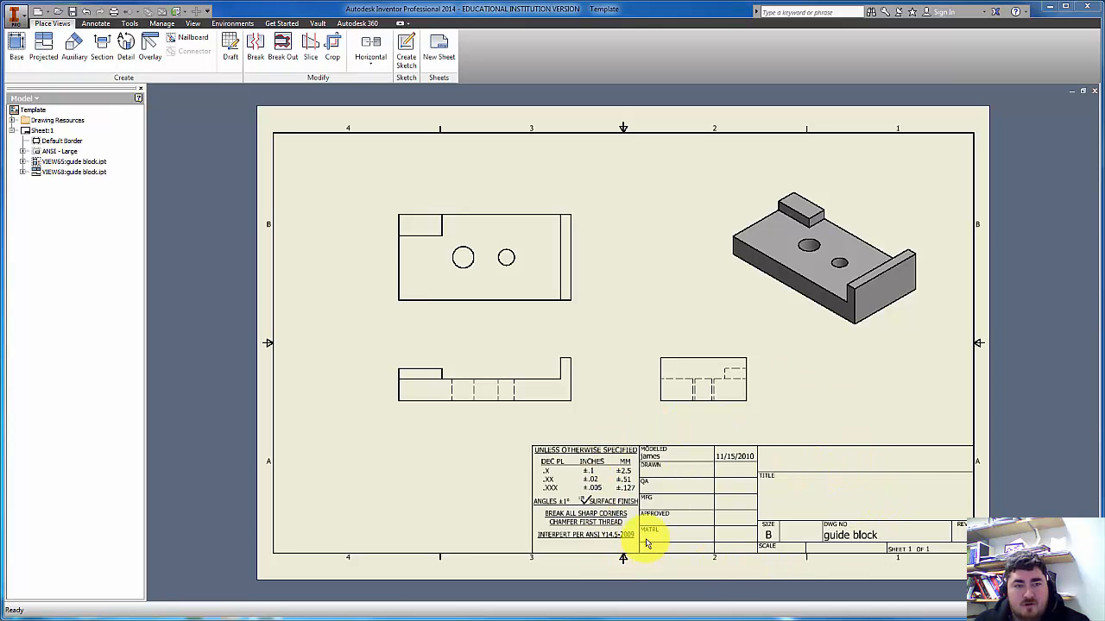
{"action": "mouse_move", "coordinate": [704, 509]}
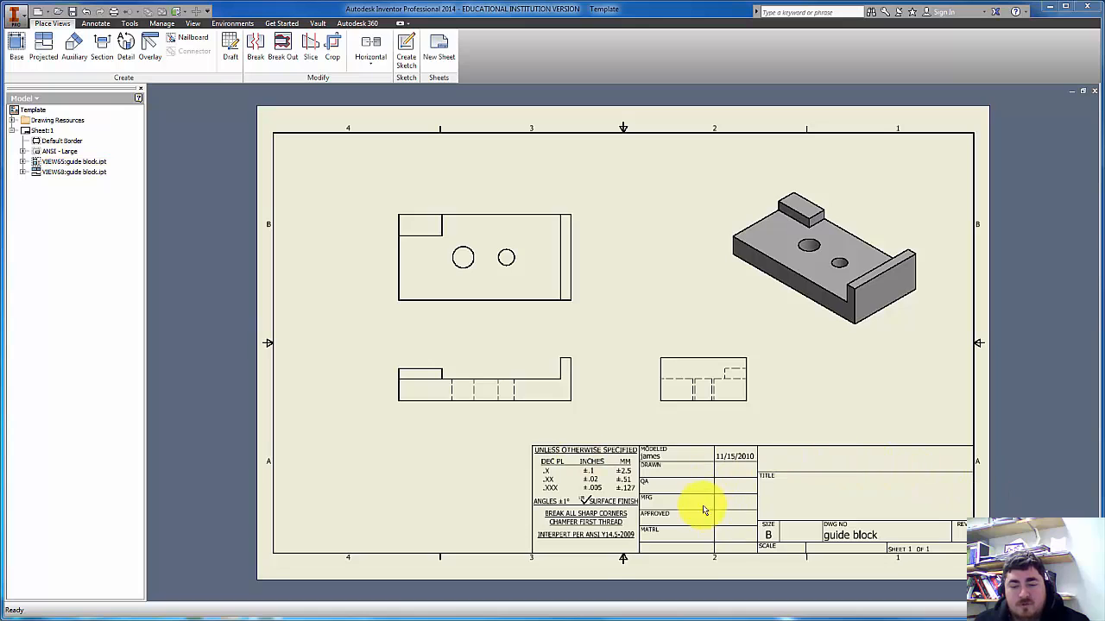
{"action": "mouse_move", "coordinate": [774, 434]}
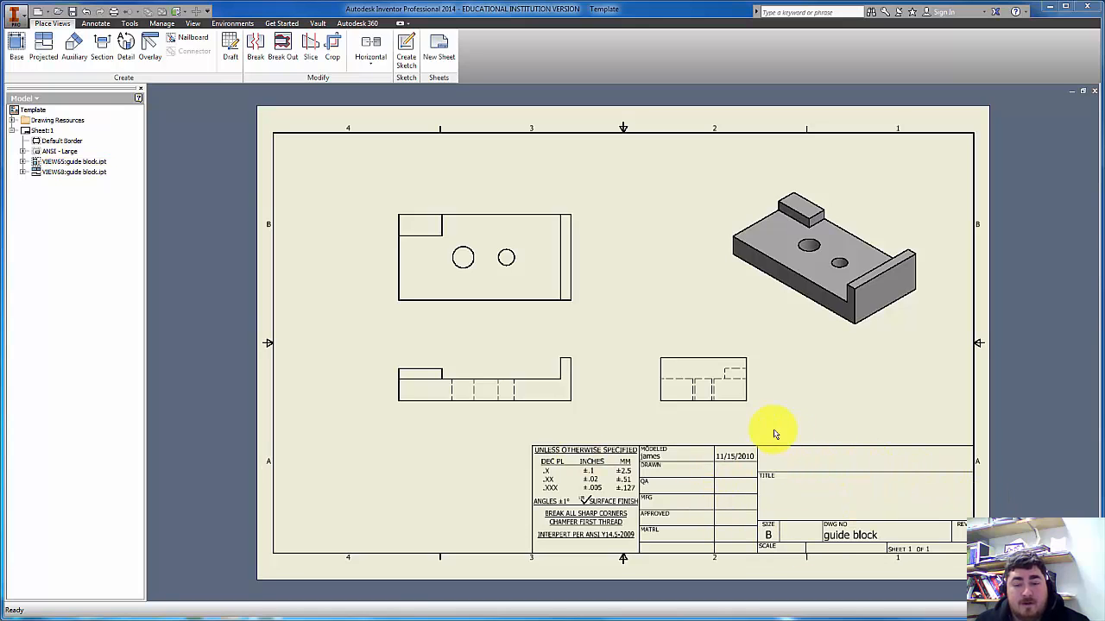
Step: Open the referenced guide block part from a drawing view's context menu
{"action": "right_click", "coordinate": [773, 431]}
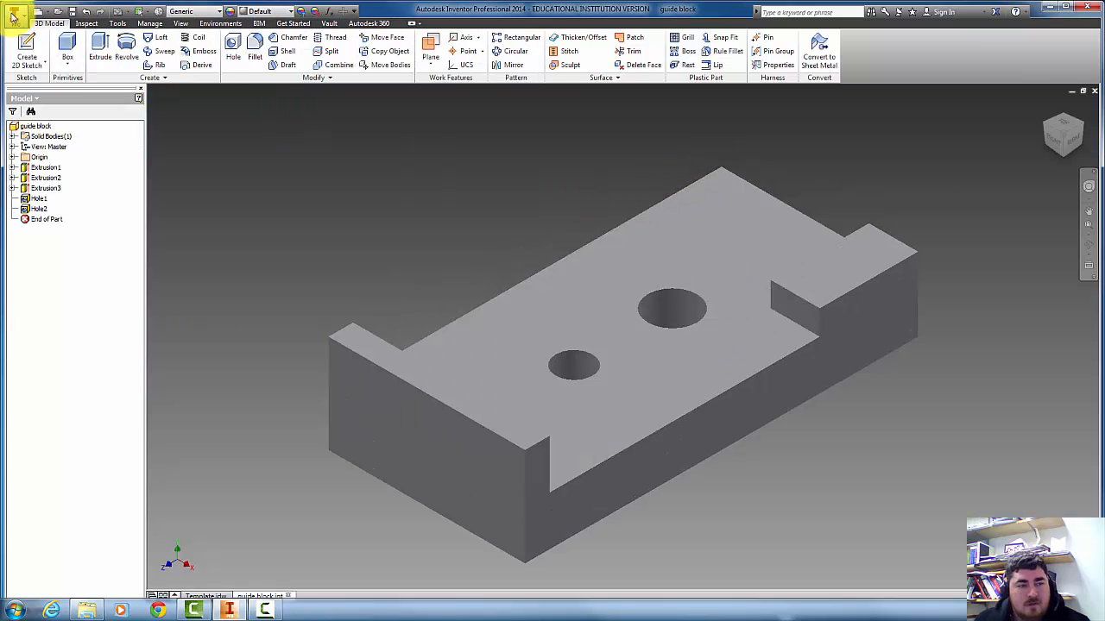
Step: Enter Guide Block as the Title in the part's iProperties Summary
{"action": "left_click", "coordinate": [16, 12]}
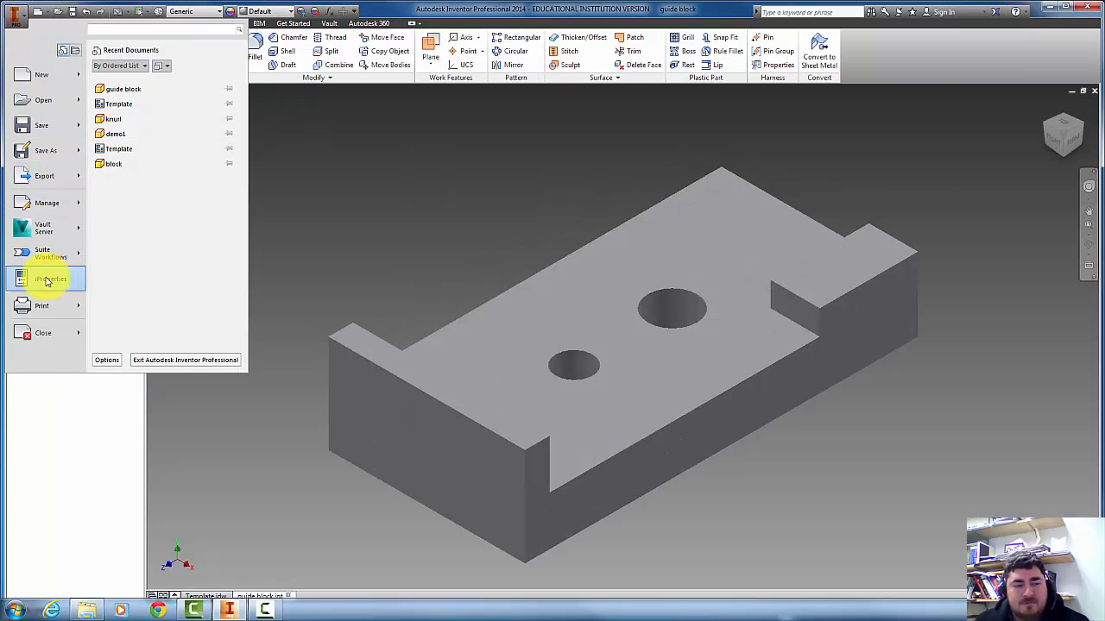
{"action": "left_click", "coordinate": [50, 278]}
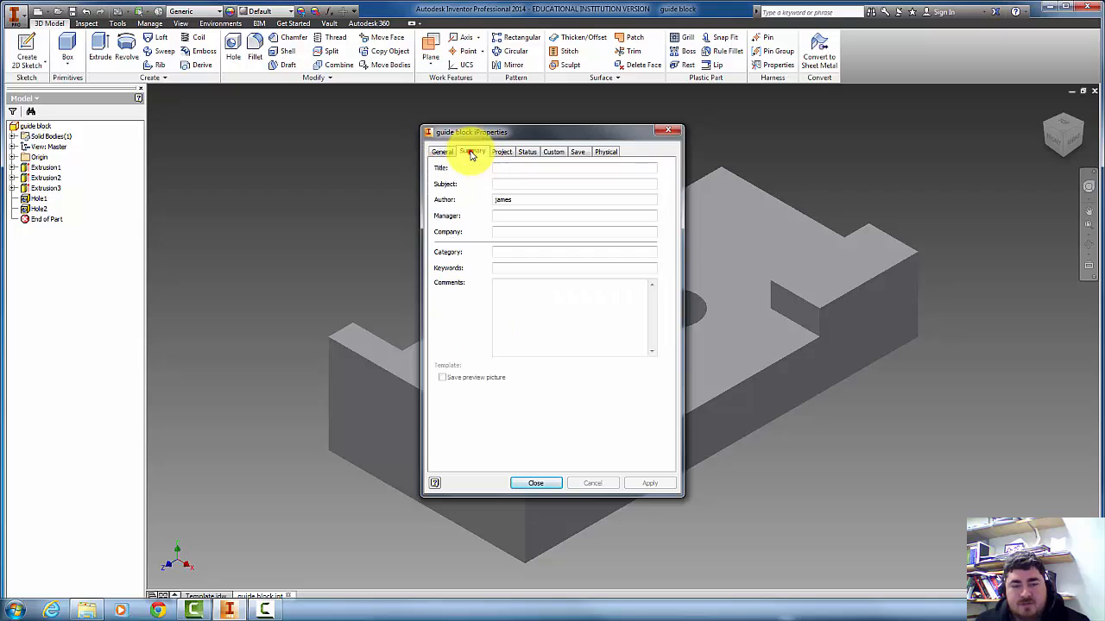
{"action": "left_click", "coordinate": [473, 152]}
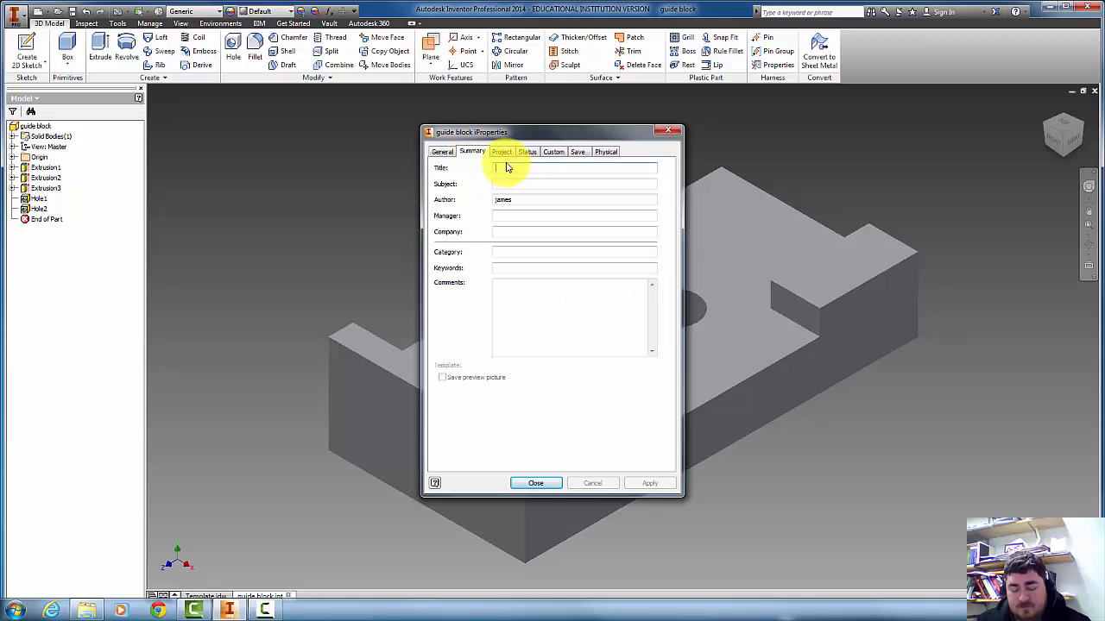
{"action": "type", "text": "Guid"}
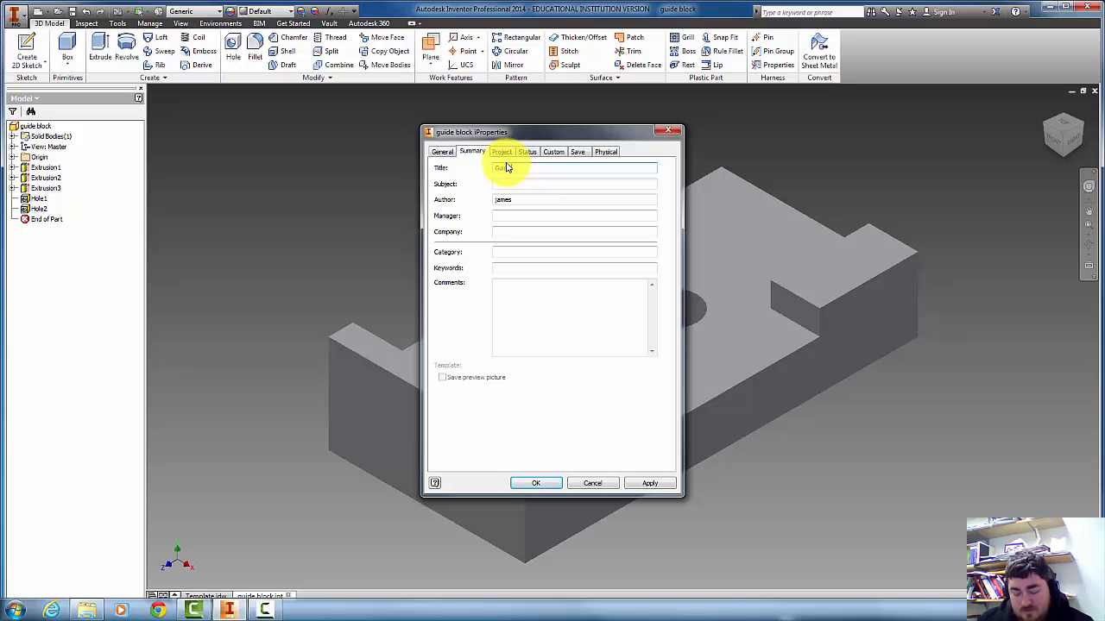
{"action": "type", "text": "Guide Block"}
{"action": "left_click", "coordinate": [573, 182]}
{"action": "type", "text": "6061"}
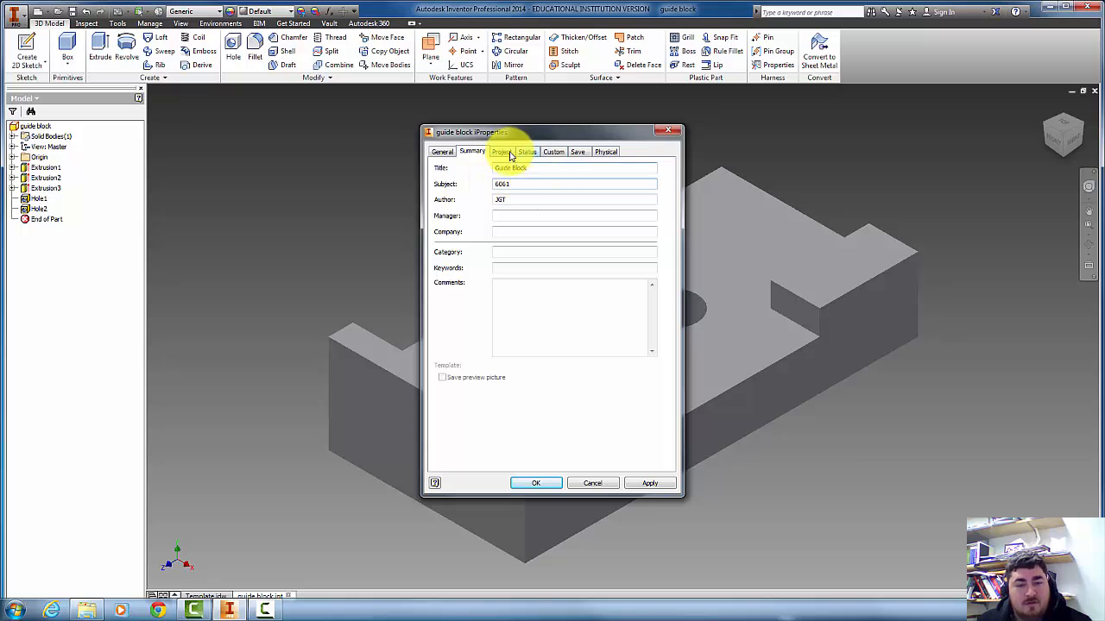
Step: Set Part Number 4572 and Description Guide Block in the Project properties and apply
{"action": "left_click", "coordinate": [500, 151]}
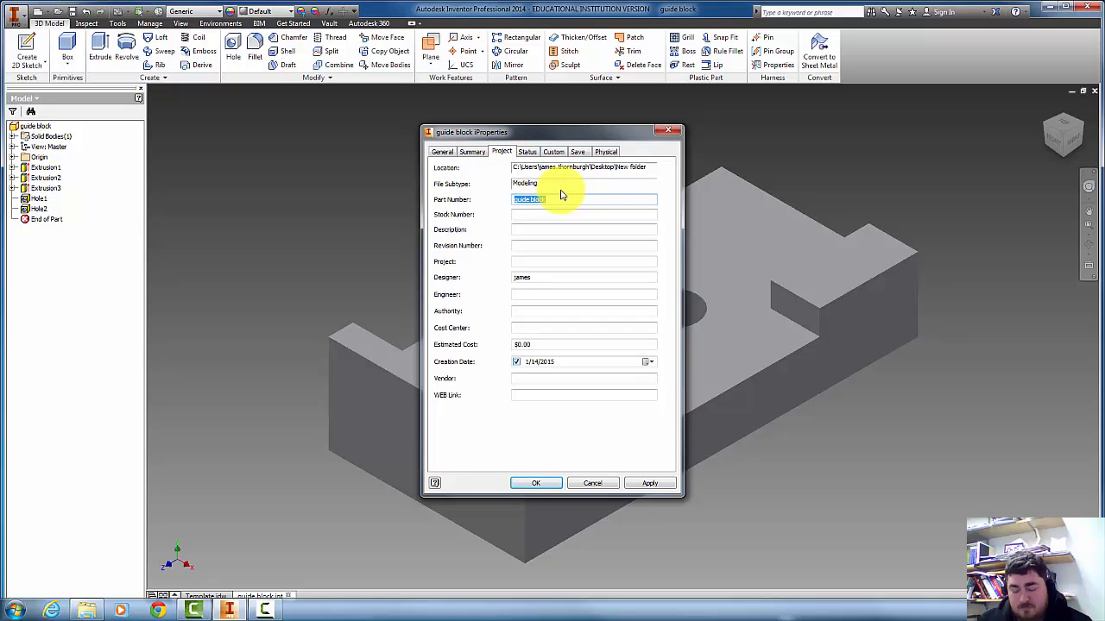
{"action": "type", "text": "4572"}
{"action": "left_click", "coordinate": [583, 227]}
{"action": "type", "text": "Guide Block"}
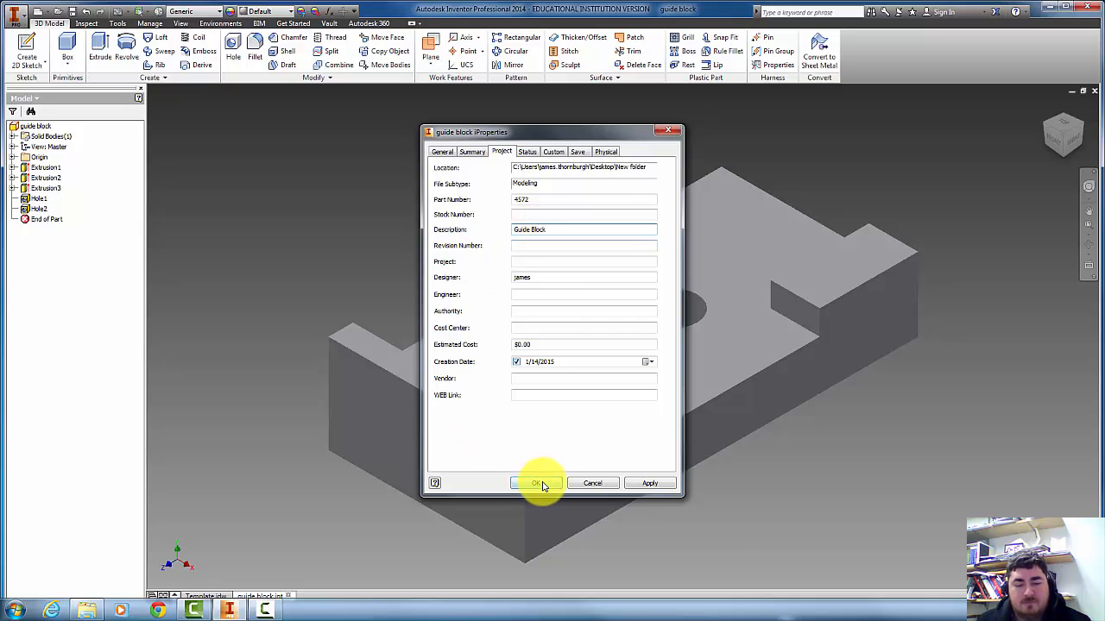
{"action": "left_click", "coordinate": [535, 483]}
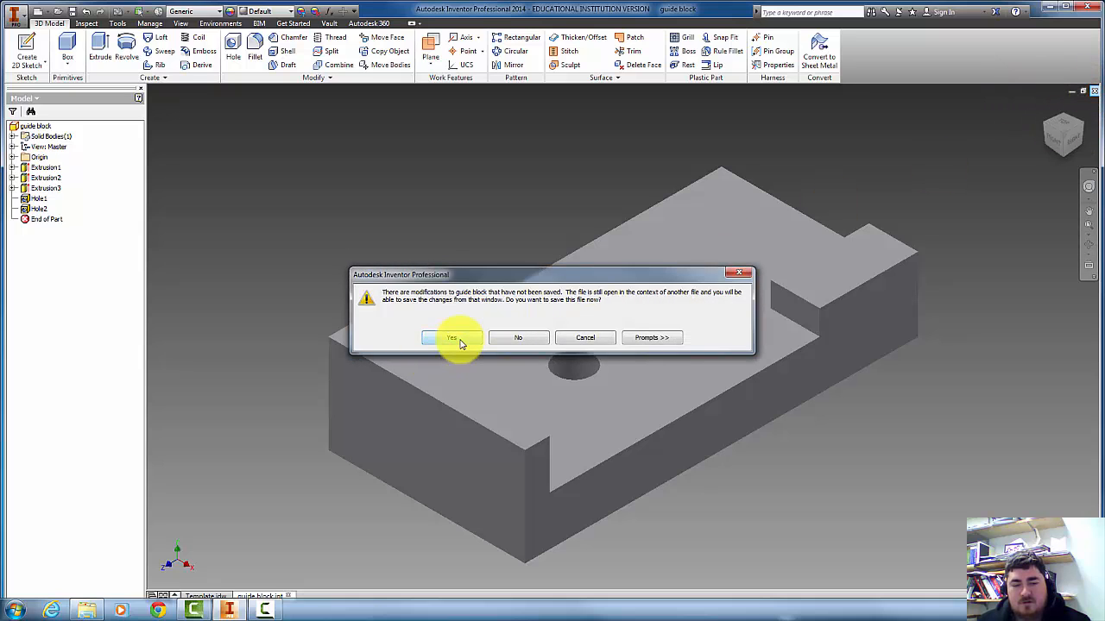
Step: Save the modified part and accept the file format warning to return to the drawing
{"action": "left_click", "coordinate": [452, 336]}
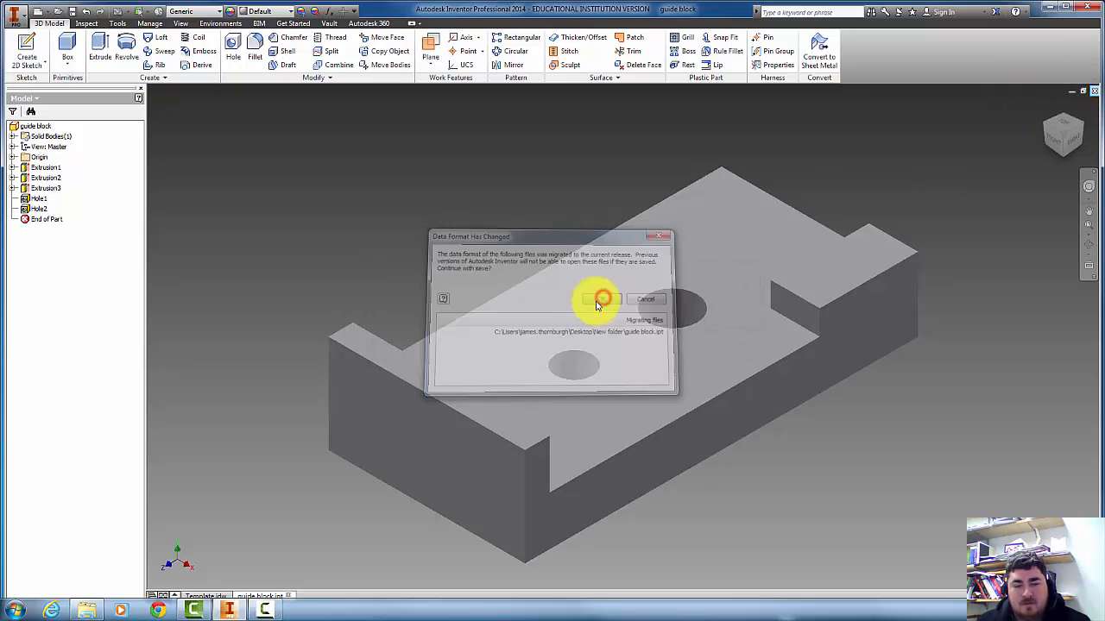
{"action": "left_click", "coordinate": [587, 298]}
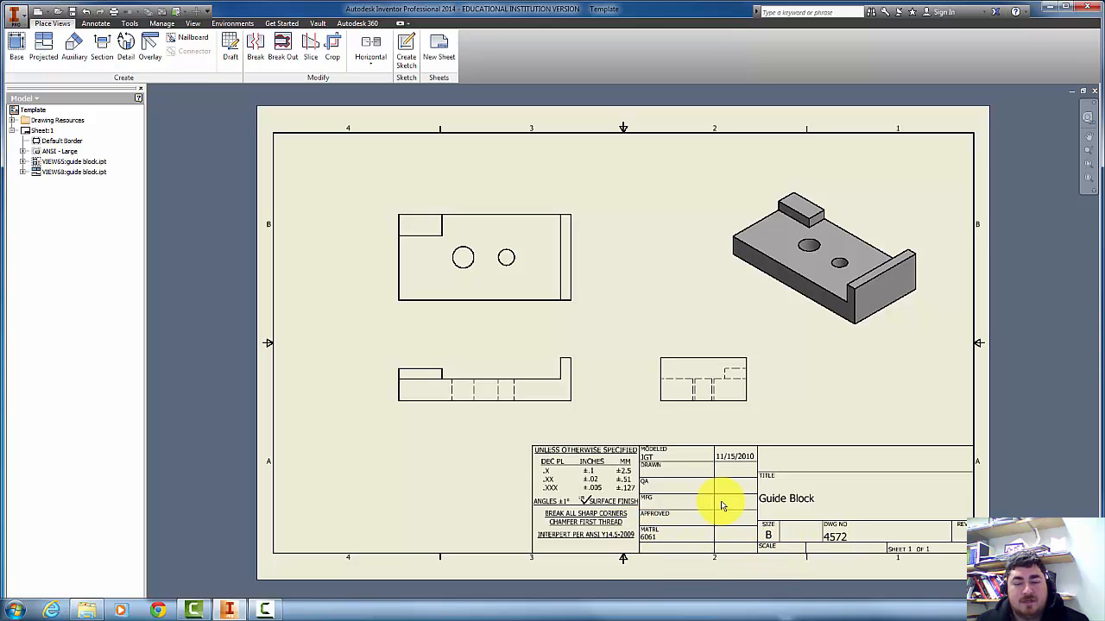
{"action": "mouse_move", "coordinate": [570, 335]}
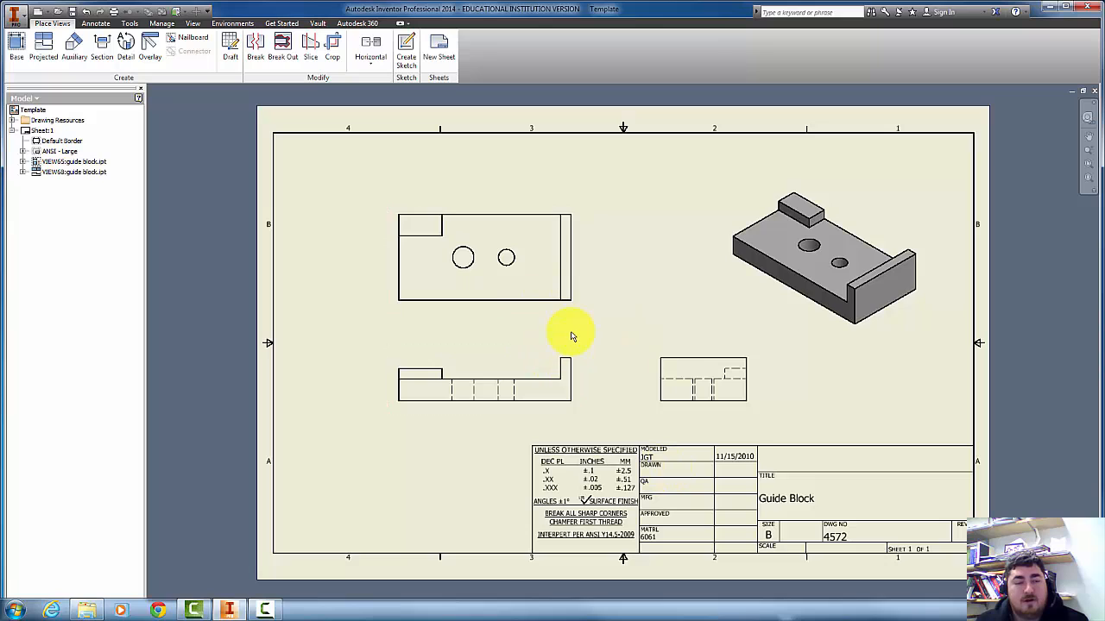
{"action": "mouse_move", "coordinate": [780, 553]}
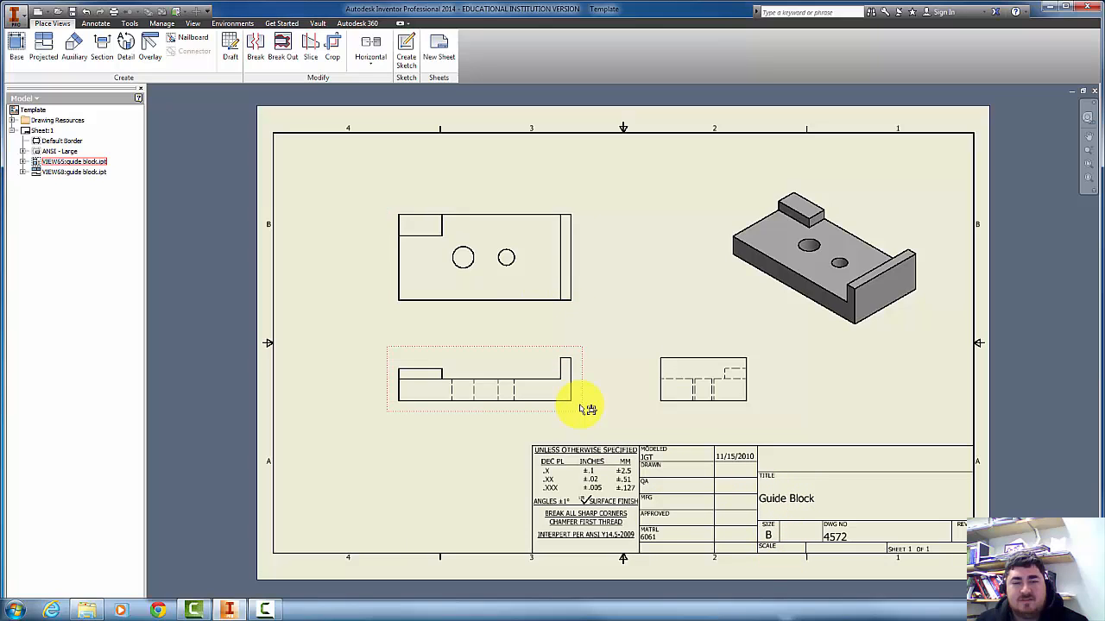
{"action": "double_click", "coordinate": [583, 394]}
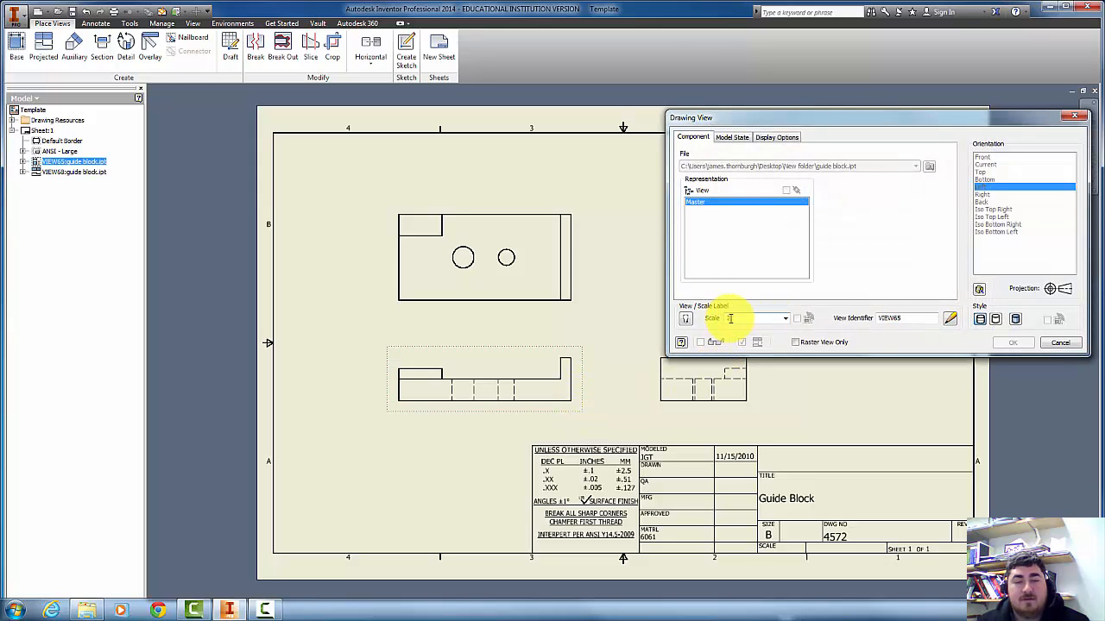
{"action": "left_click", "coordinate": [1011, 342]}
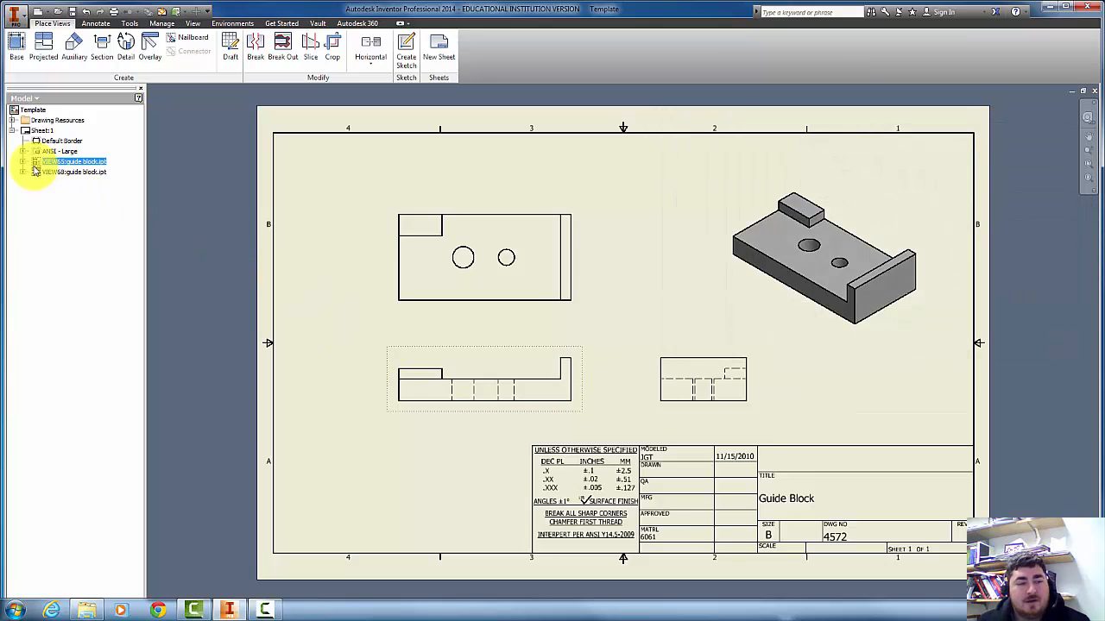
Step: Edit the title block field text to set SCALE to 2:1
{"action": "left_click", "coordinate": [59, 152]}
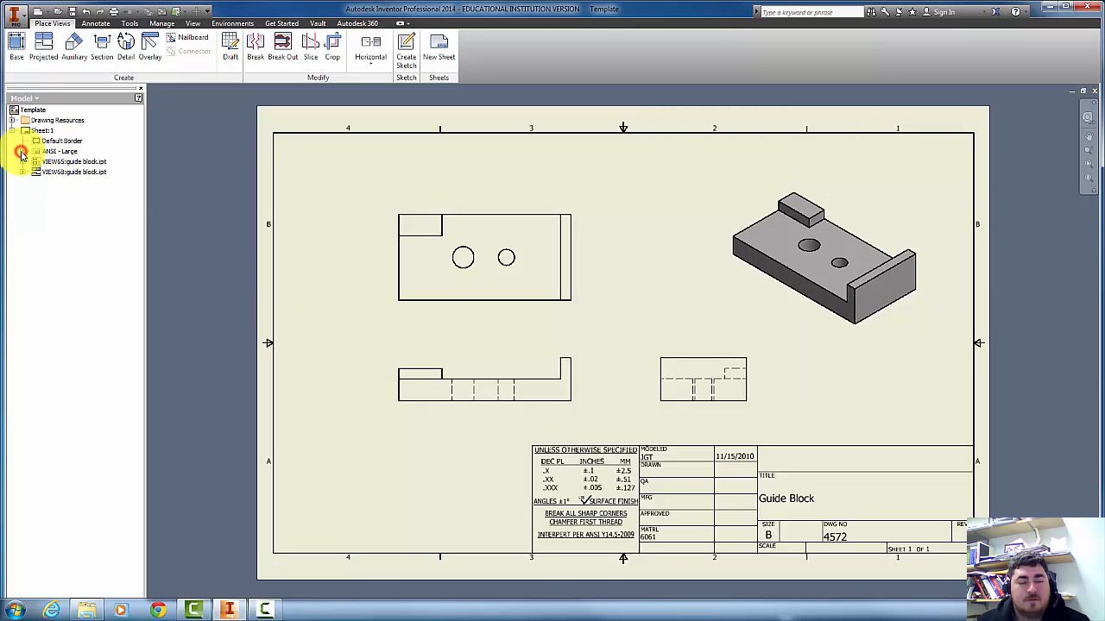
{"action": "left_click", "coordinate": [24, 152]}
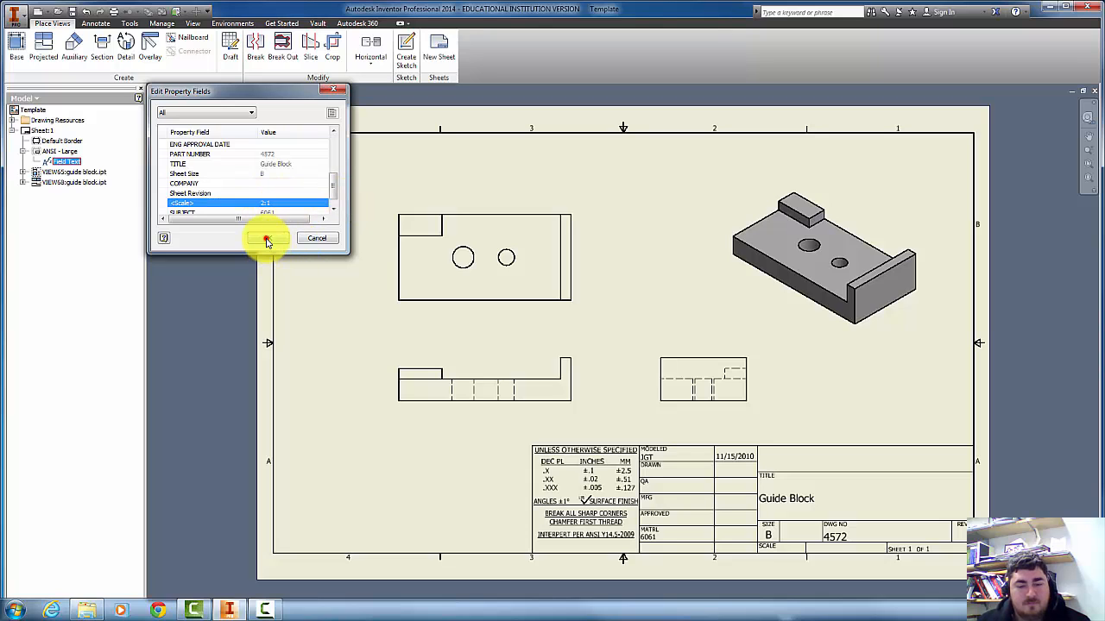
{"action": "left_click", "coordinate": [265, 238]}
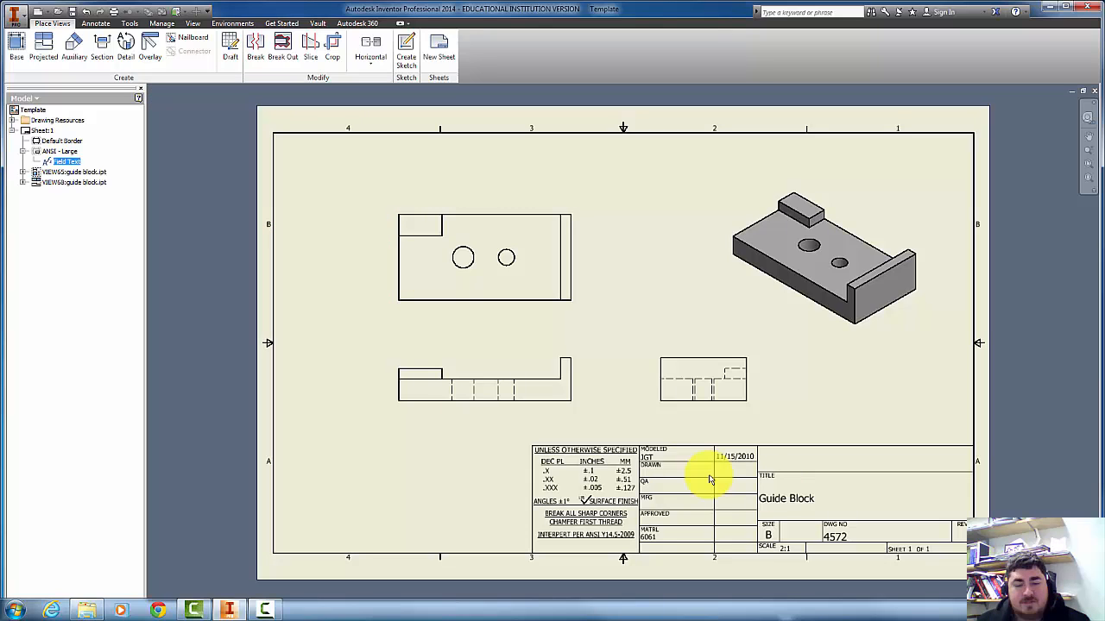
Step: Enter JGT as Checked By in the drawing's iProperties Status and apply
{"action": "left_click", "coordinate": [15, 12]}
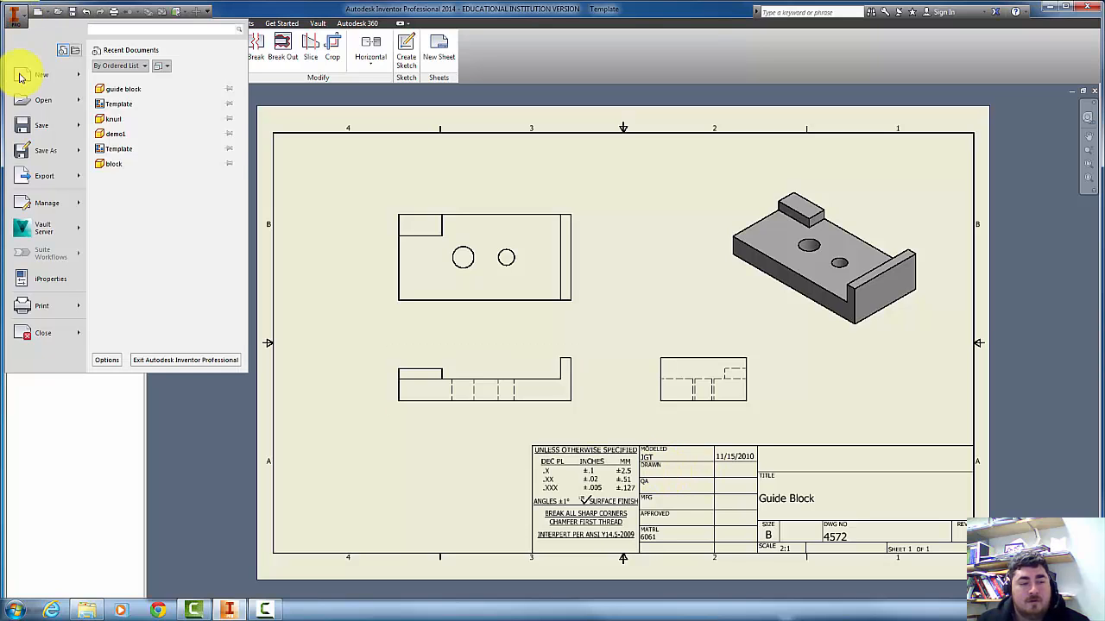
{"action": "left_click", "coordinate": [50, 279]}
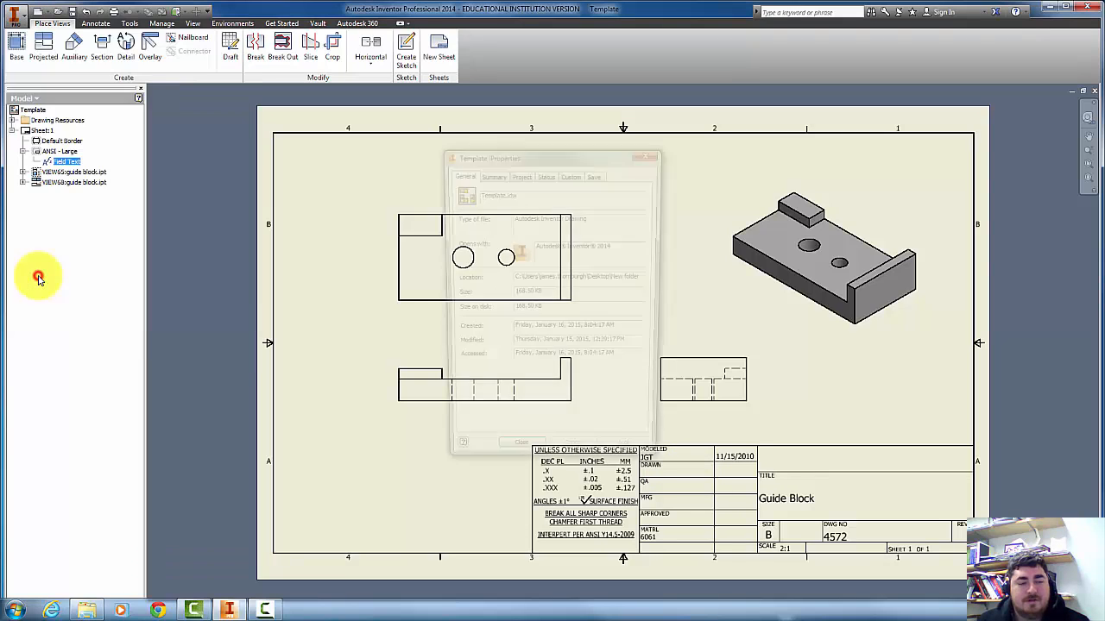
{"action": "left_click", "coordinate": [545, 172]}
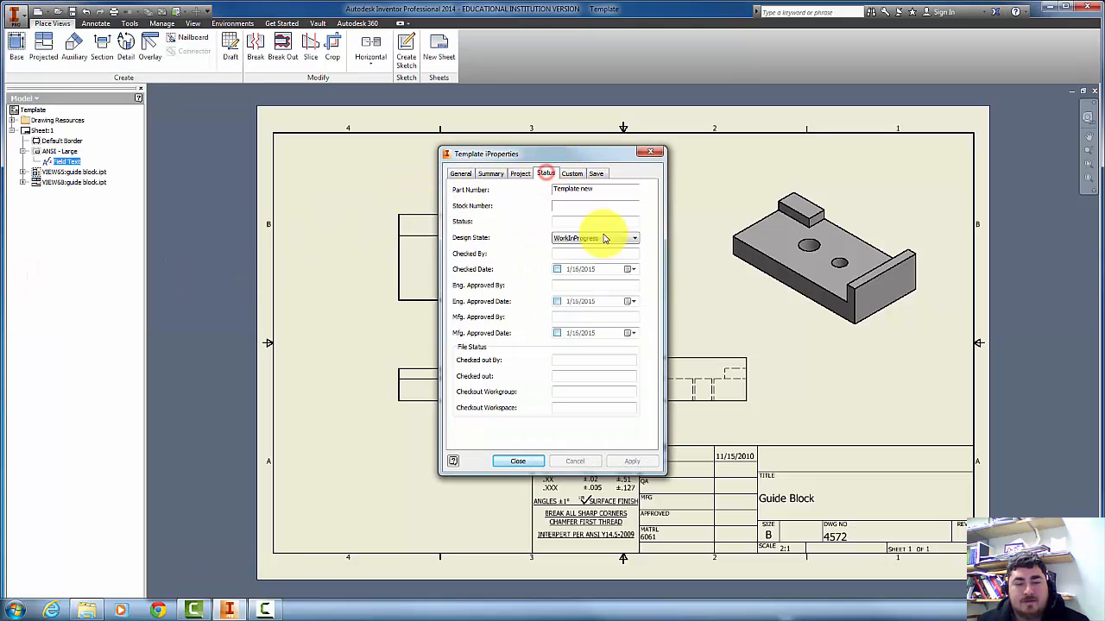
{"action": "left_click", "coordinate": [593, 238]}
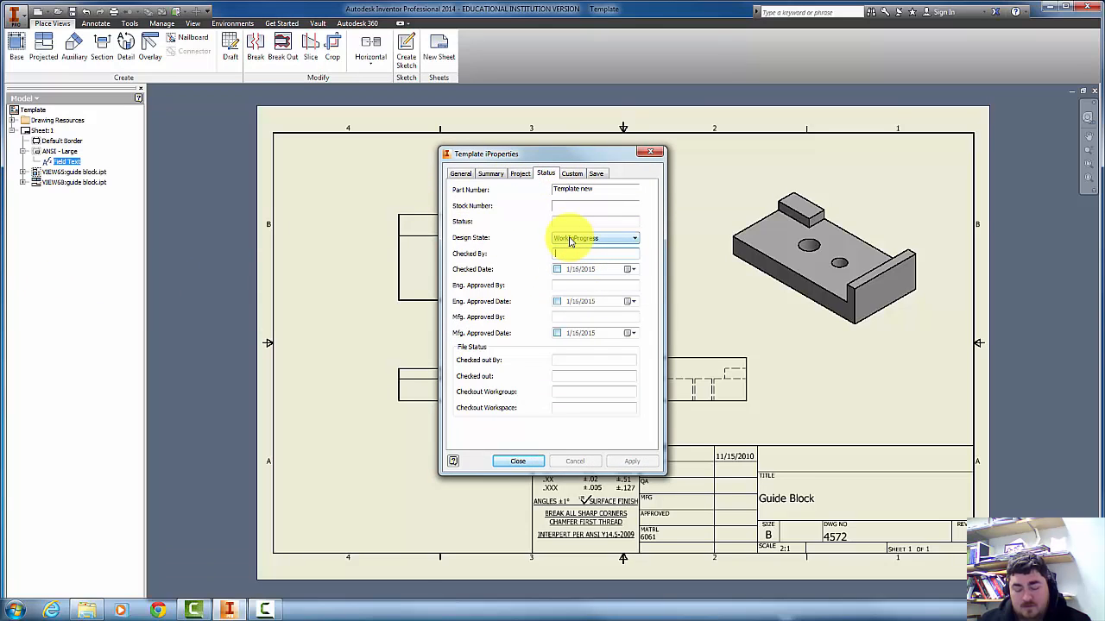
{"action": "type", "text": "JGT"}
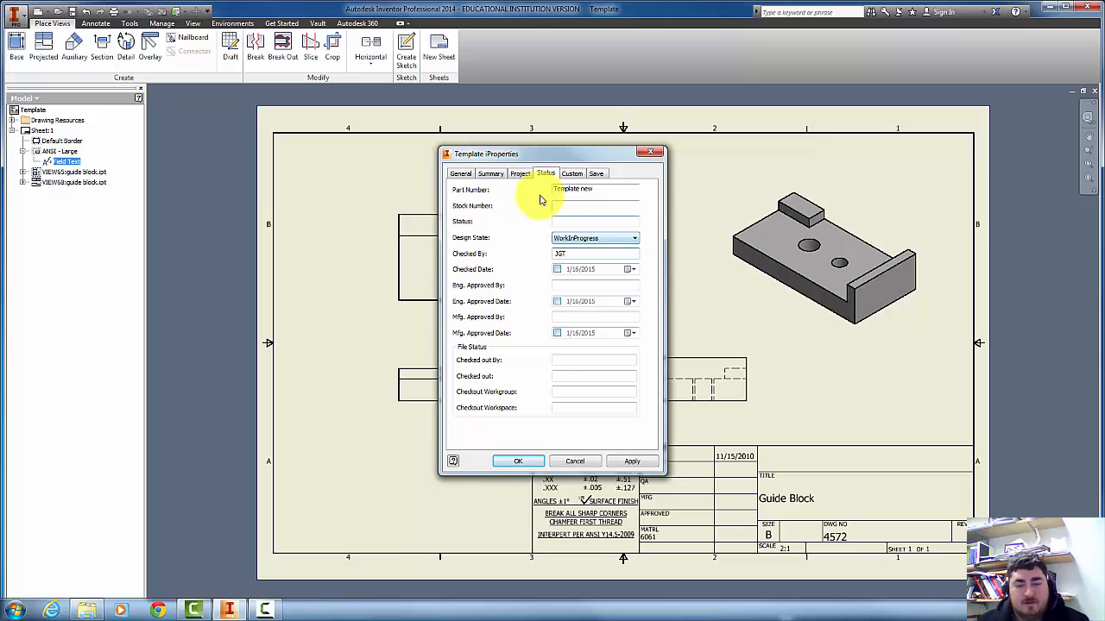
{"action": "left_click", "coordinate": [517, 461]}
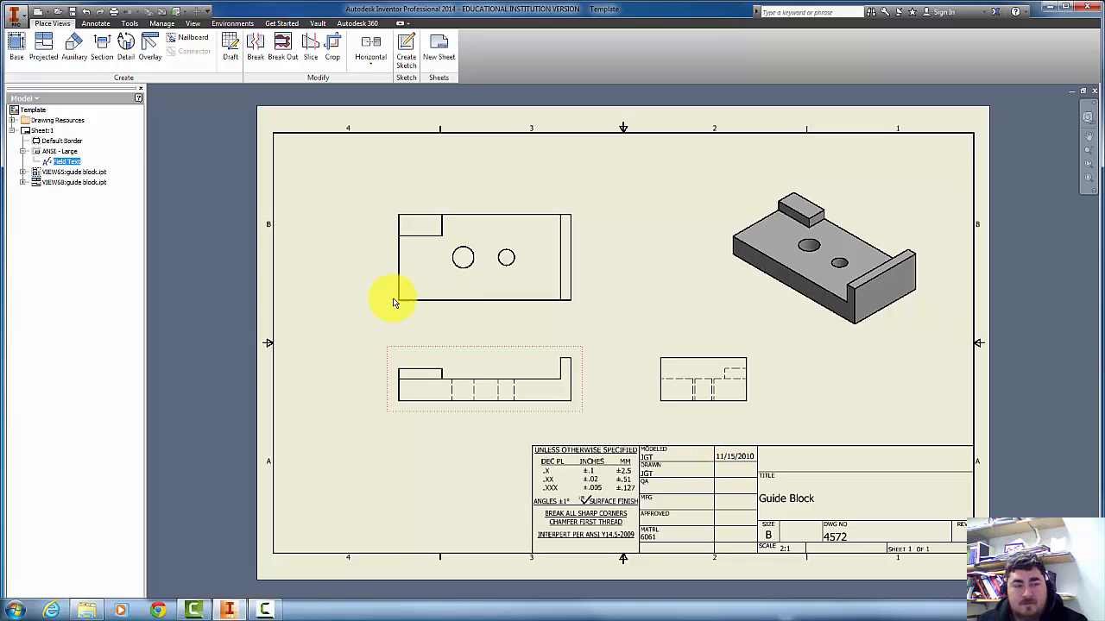
Step: Enable Checked Date 1/16/2015 in the drawing's Status properties and apply
{"action": "left_click", "coordinate": [13, 10]}
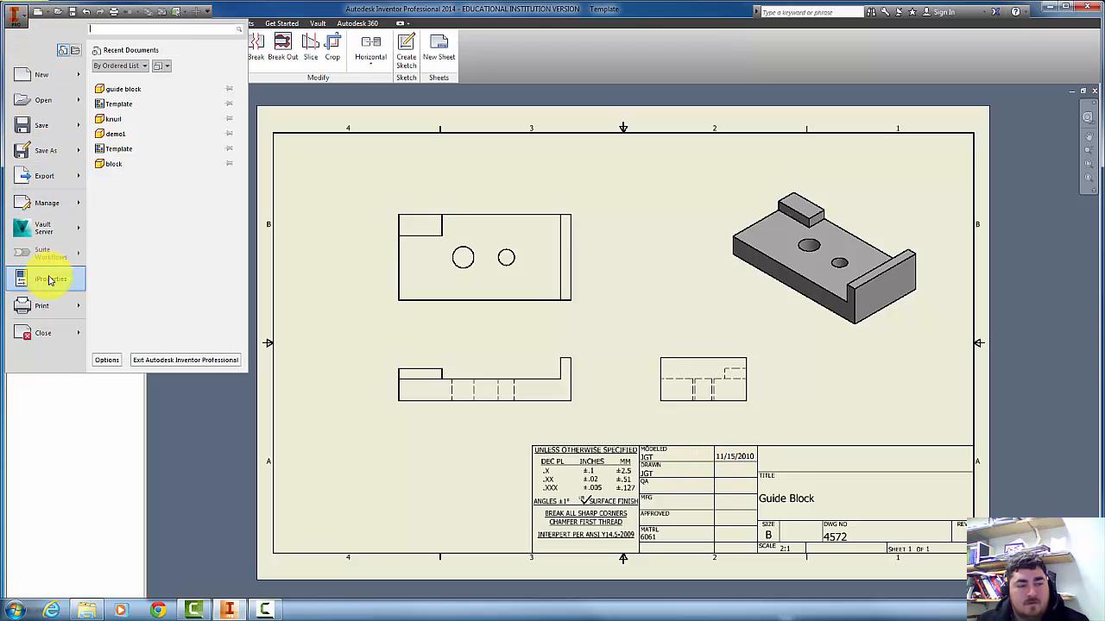
{"action": "left_click", "coordinate": [50, 280]}
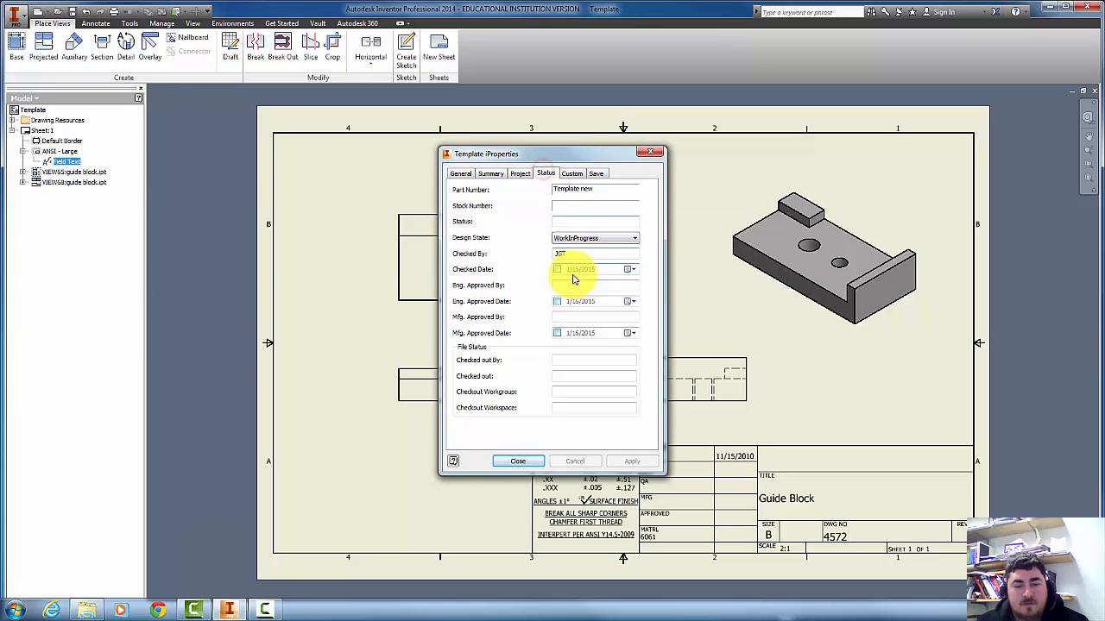
{"action": "left_click", "coordinate": [517, 461]}
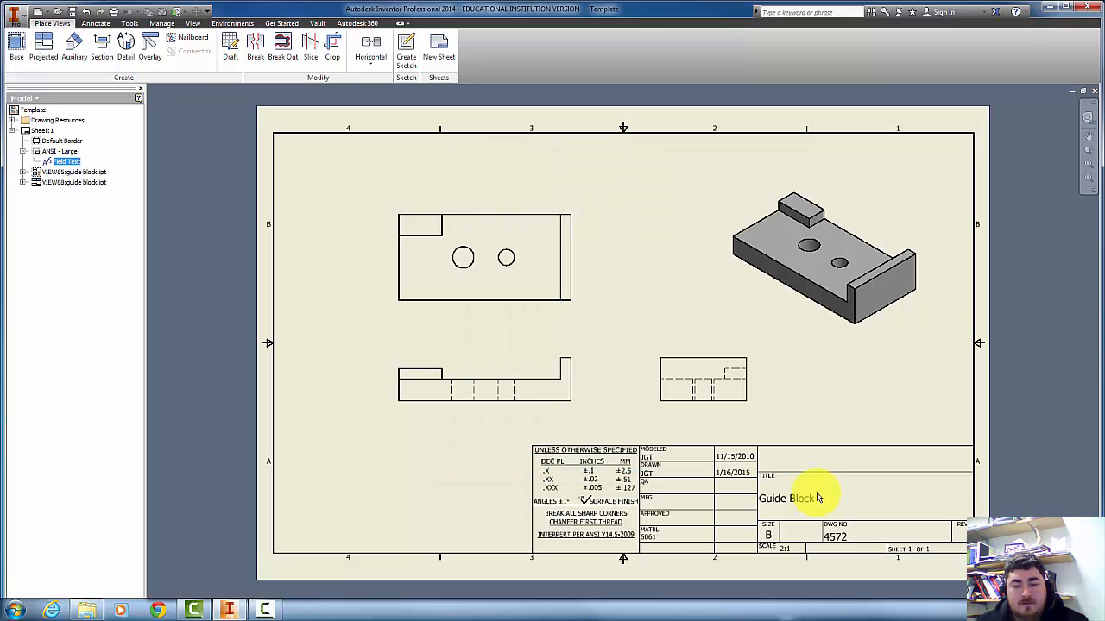